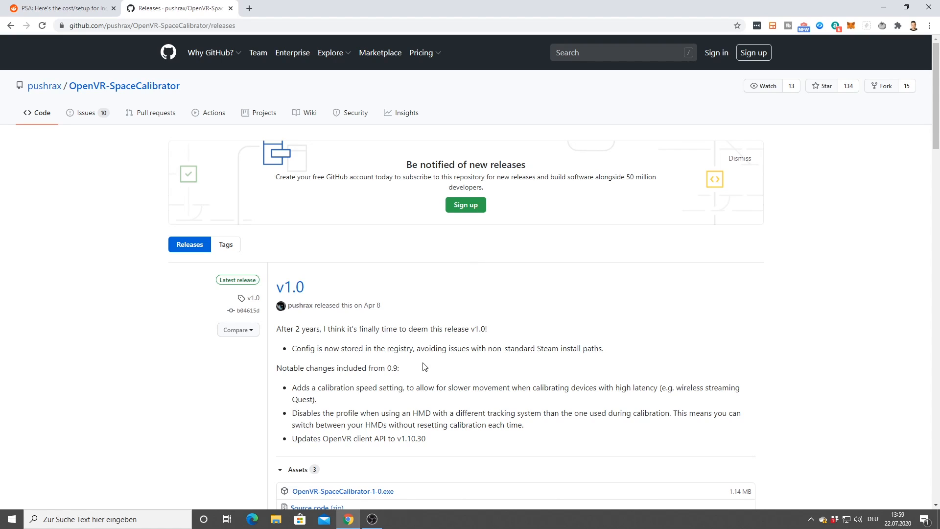
- Download OpenVR-SpaceCalibrator-1-0.exe from the v1.0 release assets and launch it
scroll("down", 3)
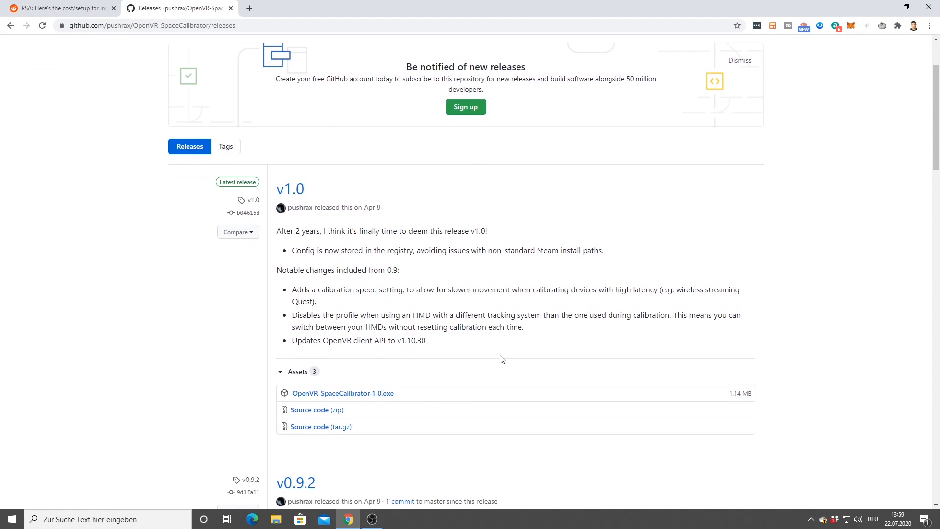
mouse_move(358, 381)
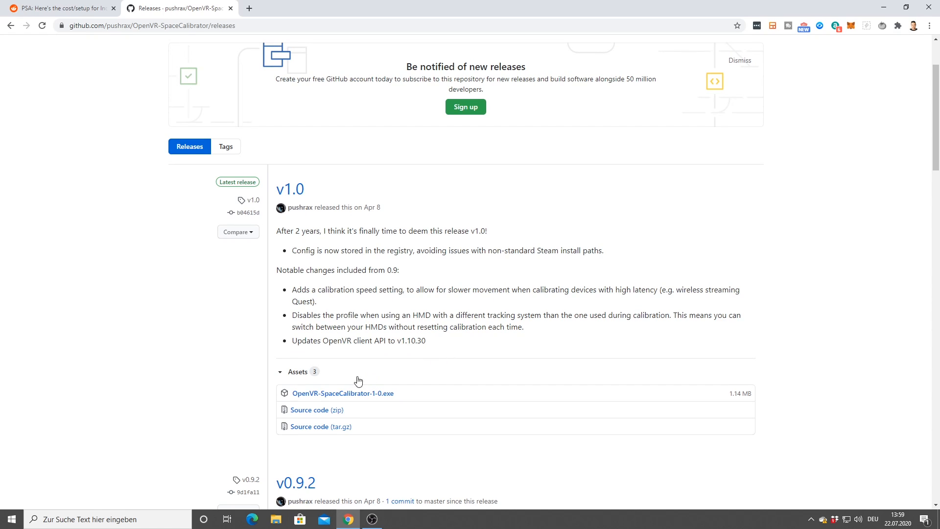
mouse_move(332, 396)
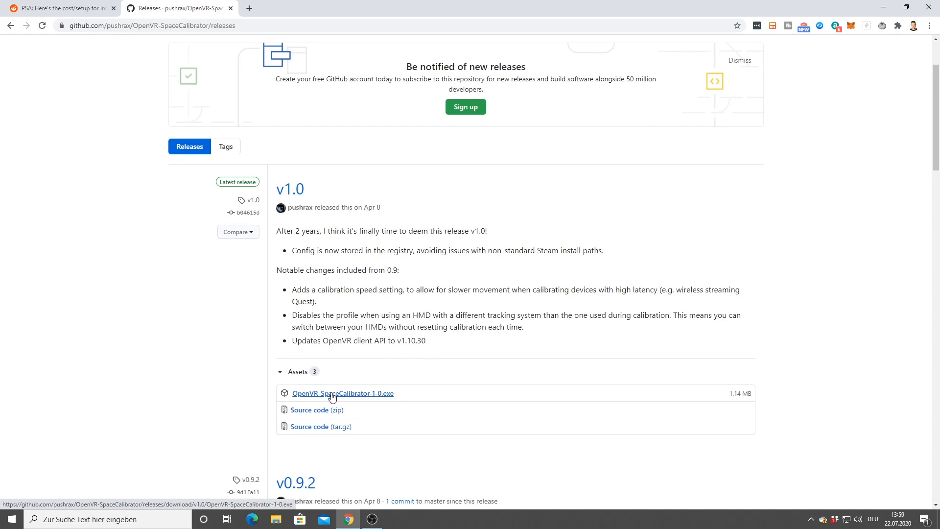
left_click(343, 394)
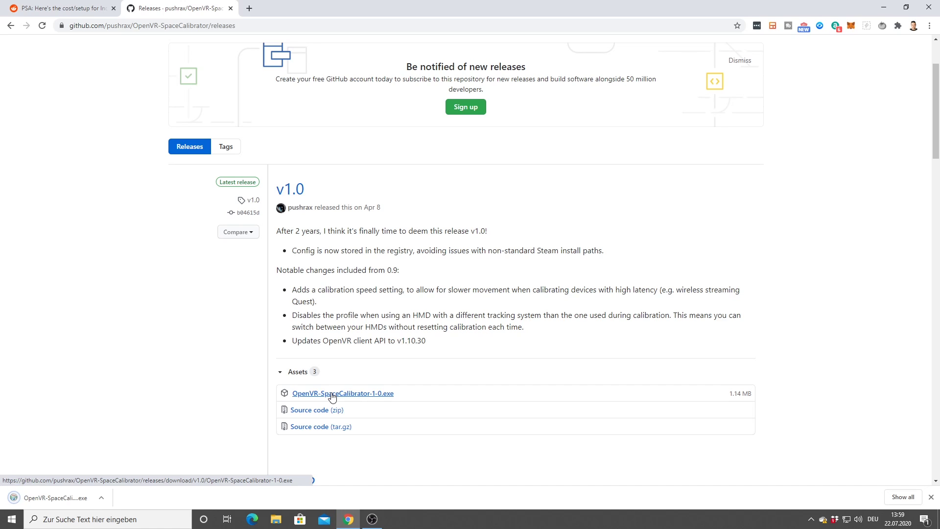
left_click(342, 393)
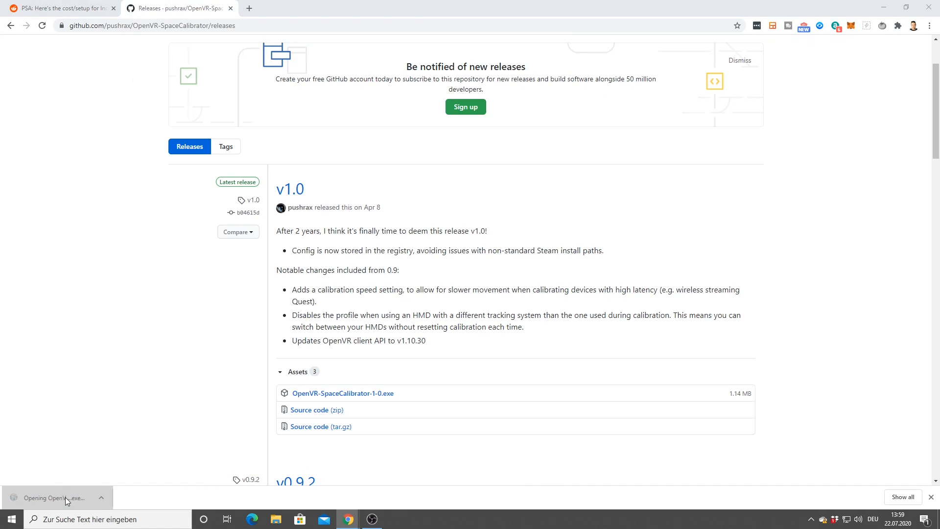
- Dismiss the SmartScreen warning via 'Weitere Informationen' to run the SpaceCalibrator installer
left_click(342, 393)
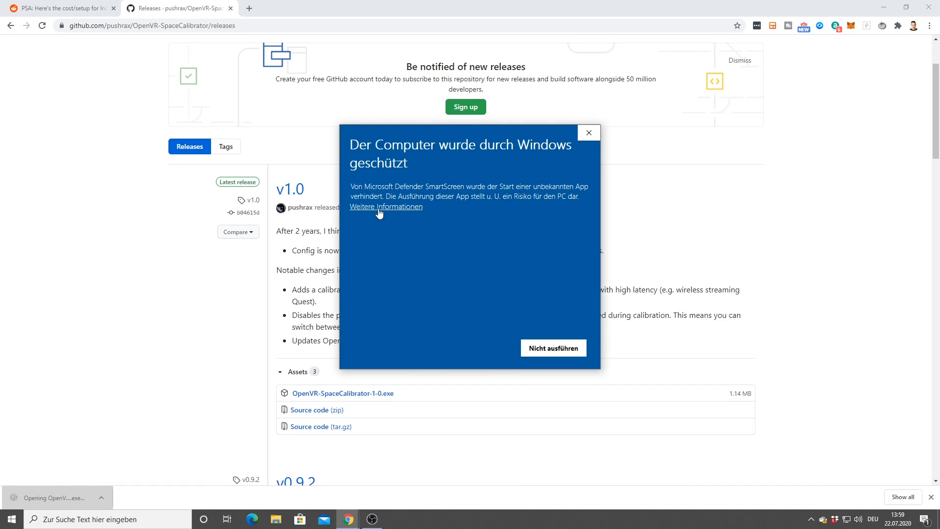
left_click(589, 132)
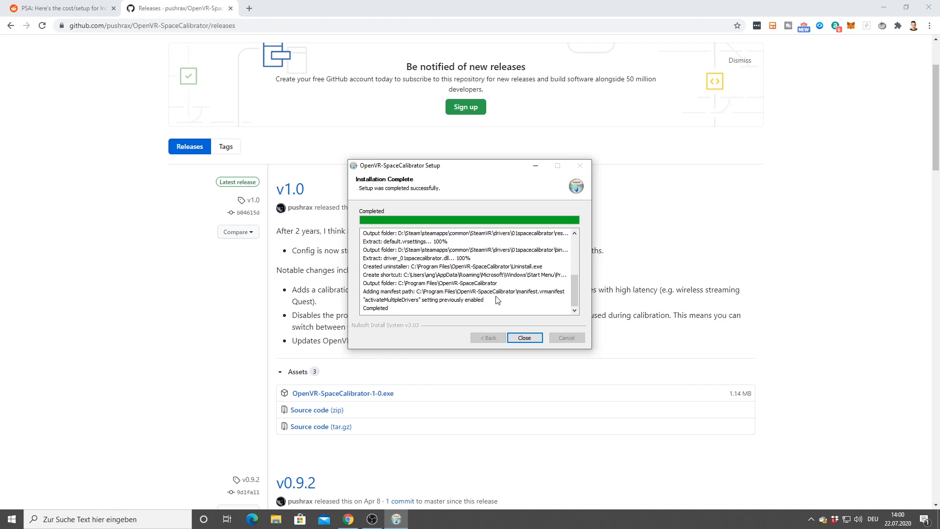
mouse_move(457, 313)
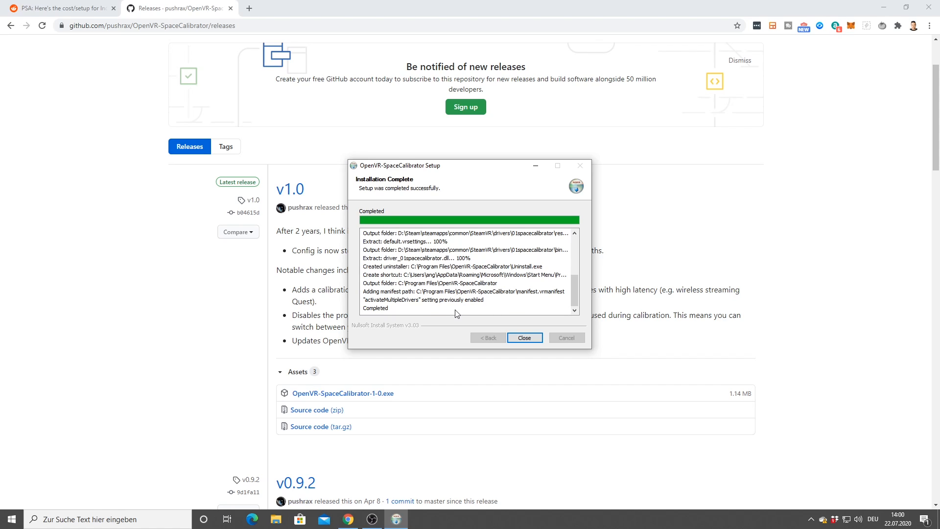
mouse_move(480, 310)
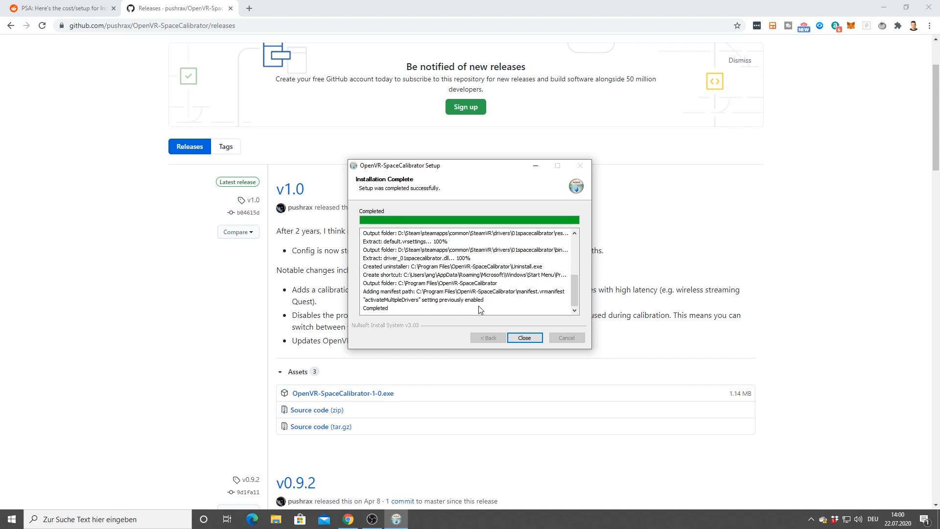
- Close the finished SpaceCalibrator setup and download AdvancedSettings-5.2.1-Installer.exe from its release assets
left_click(524, 338)
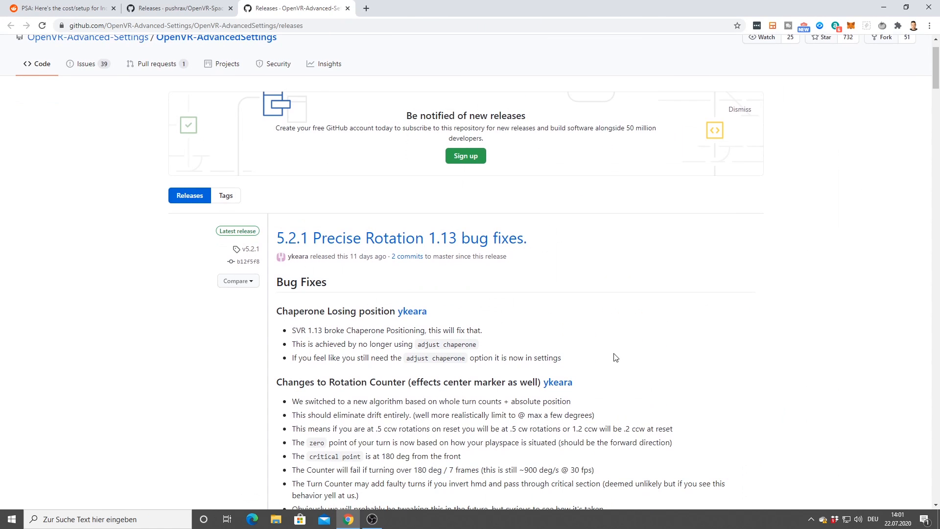
mouse_move(612, 315)
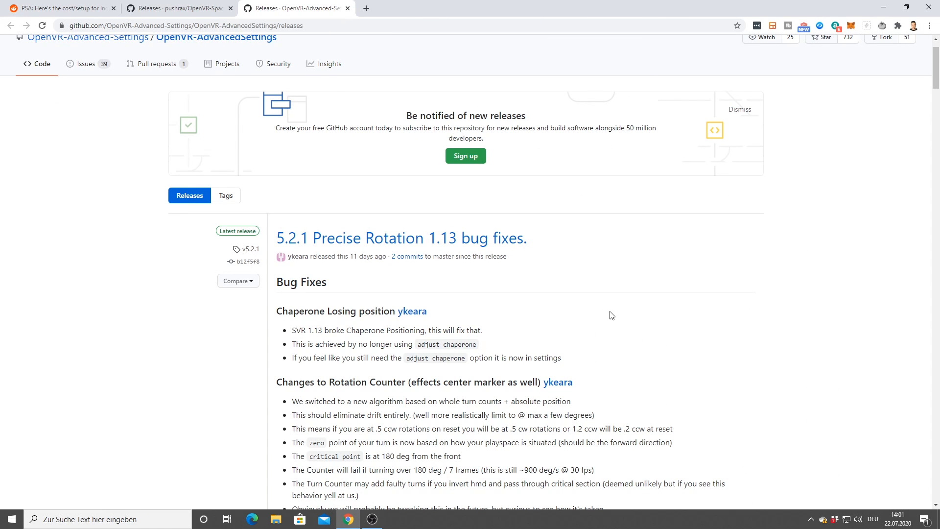
scroll("down", 3)
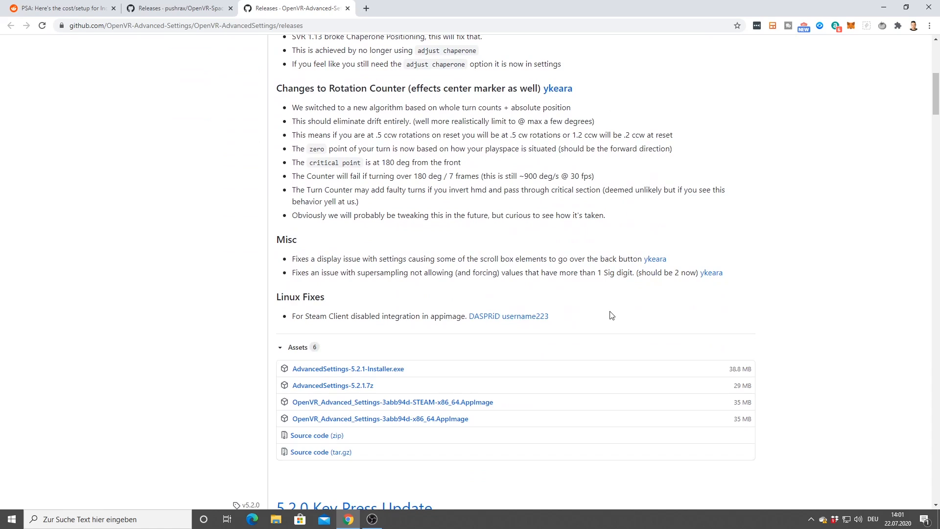
mouse_move(315, 298)
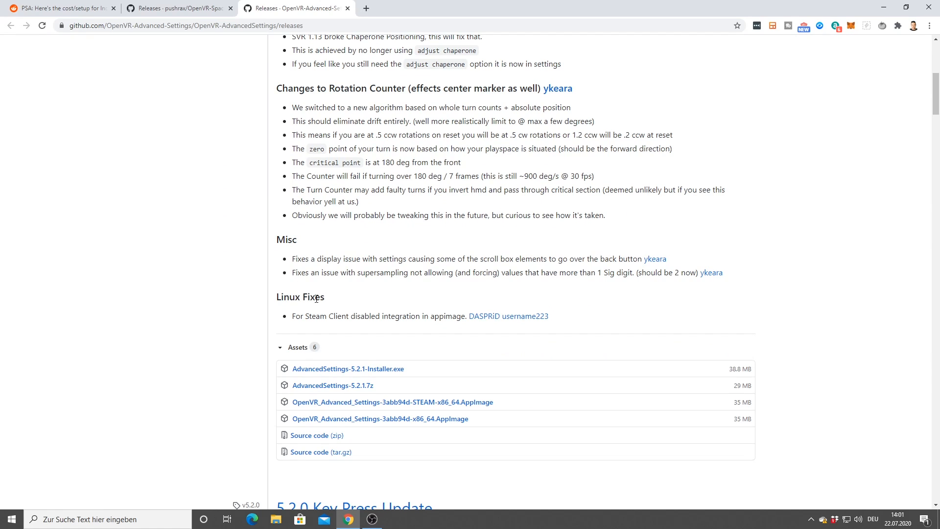
mouse_move(353, 371)
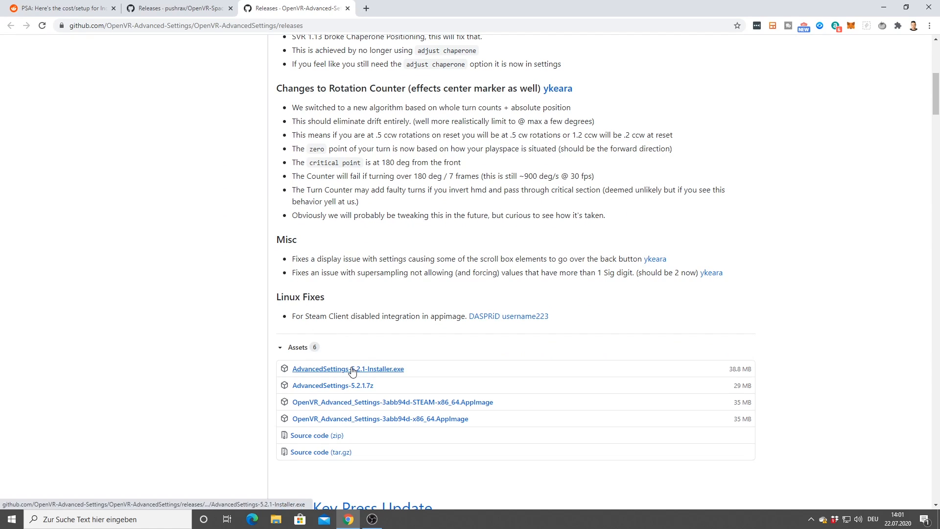
left_click(352, 368)
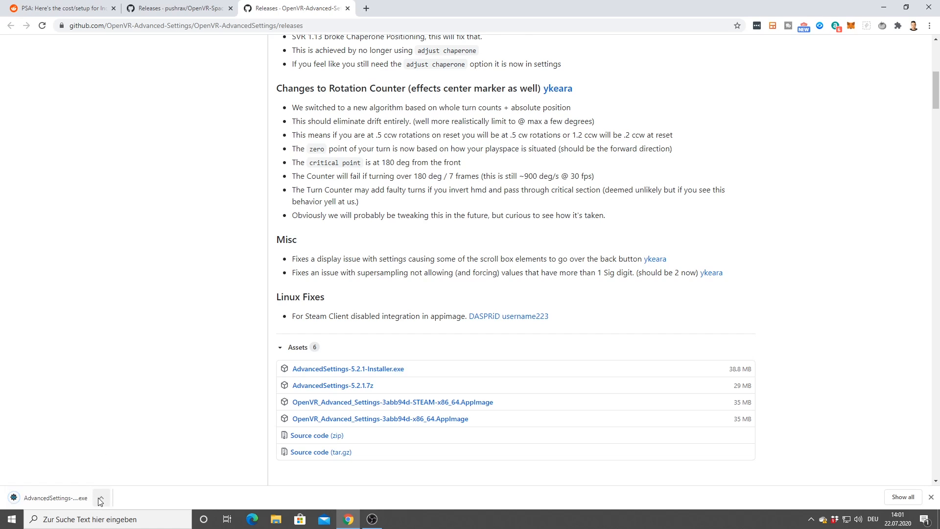
- Open the downloaded AdvancedSettings installer and clear the SmartScreen protection warning
left_click(102, 498)
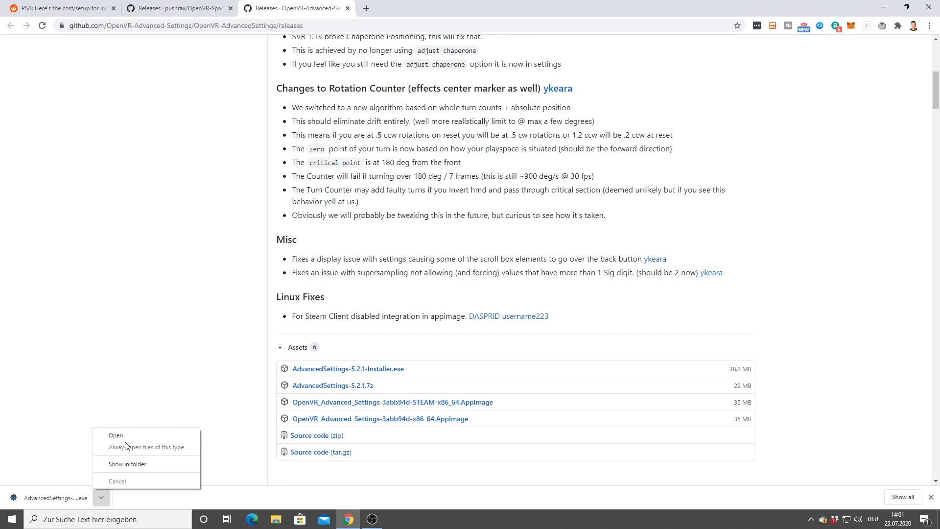
left_click(116, 435)
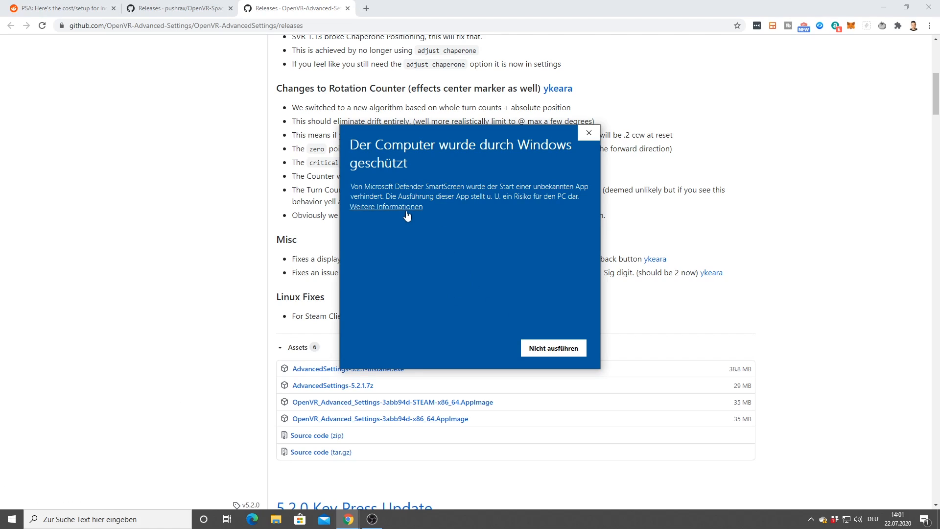
left_click(588, 133)
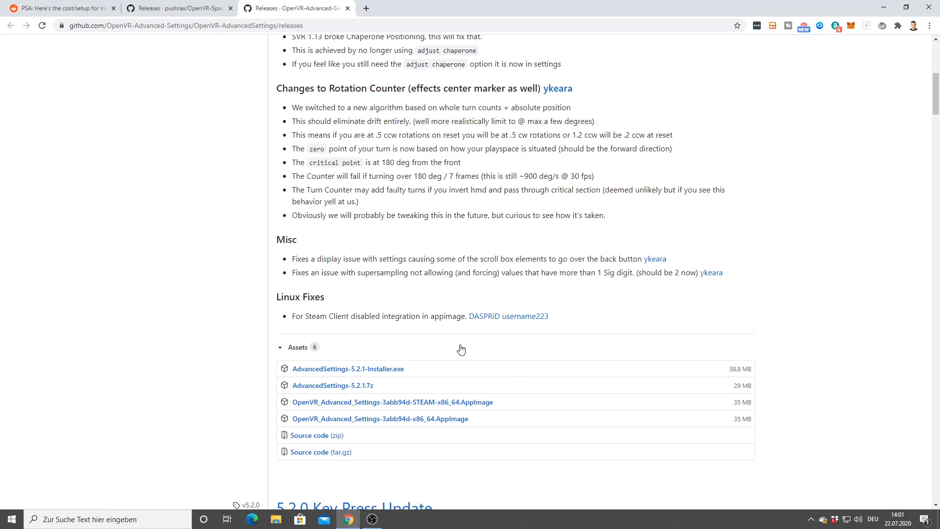